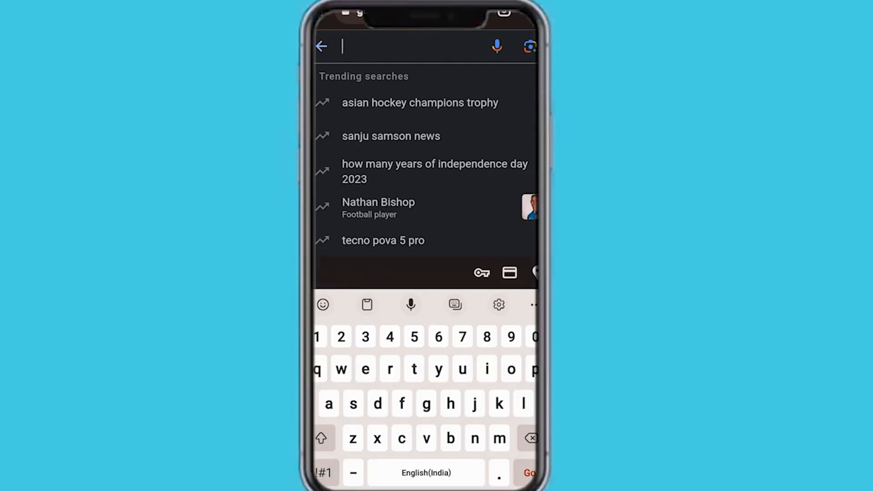
type("www.discrd.c")
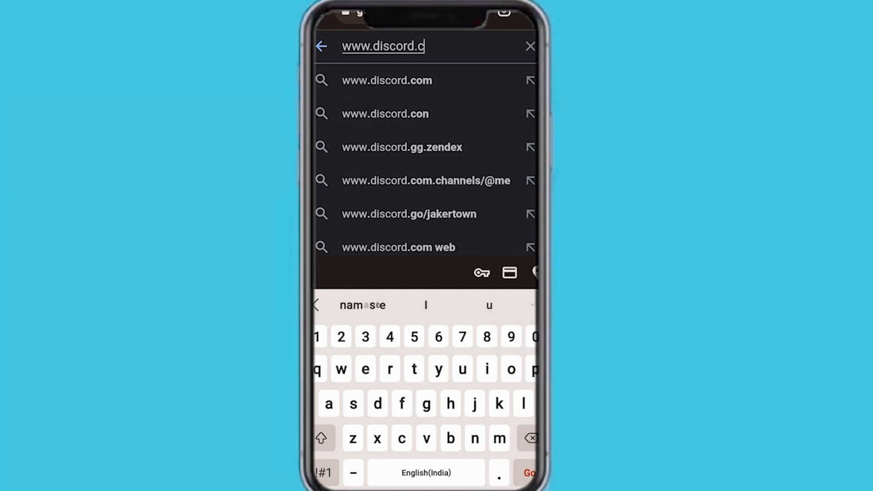
type("om")
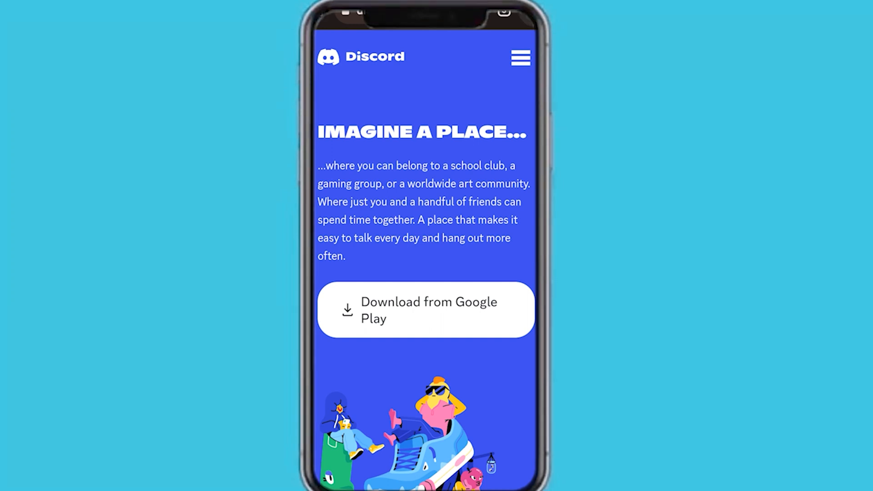
Step: Switch Chrome to the desktop site and launch the Discord web app with Open Discord
left_click(521, 57)
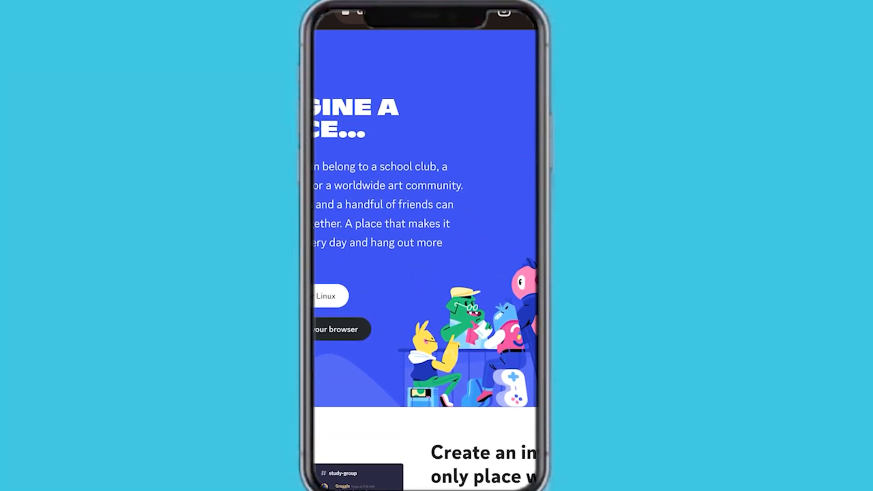
scroll("down", 3)
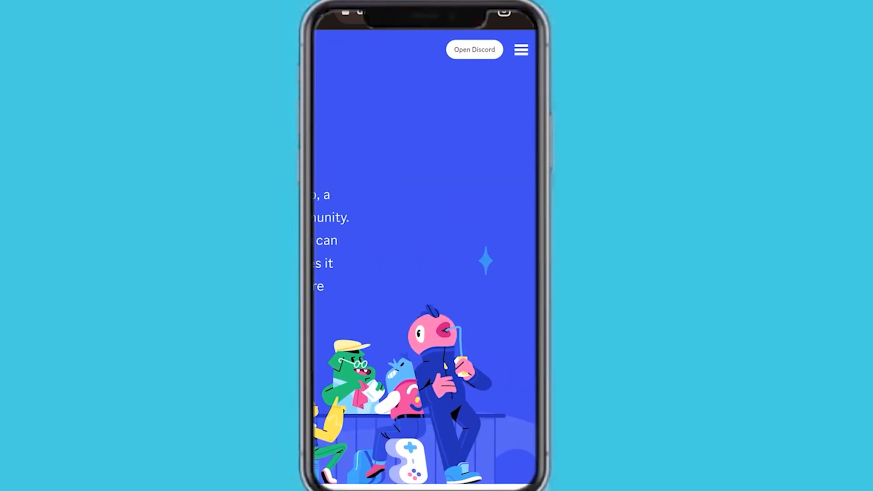
left_click(520, 49)
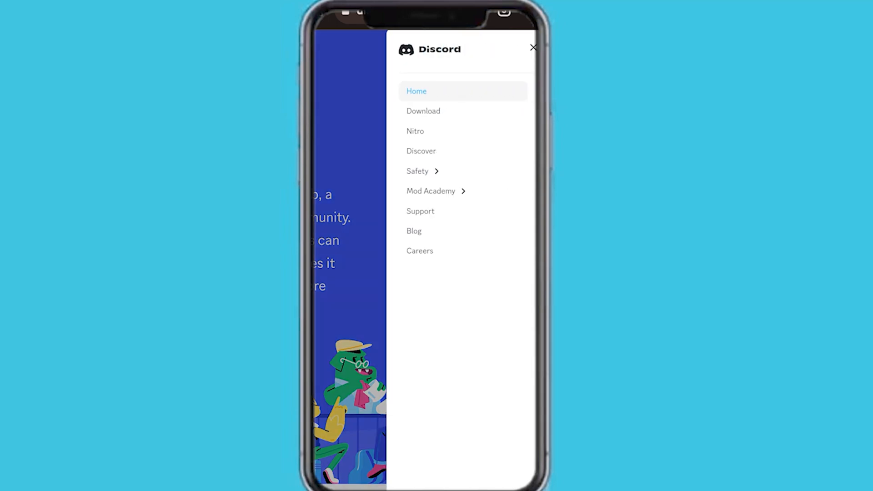
left_click(532, 48)
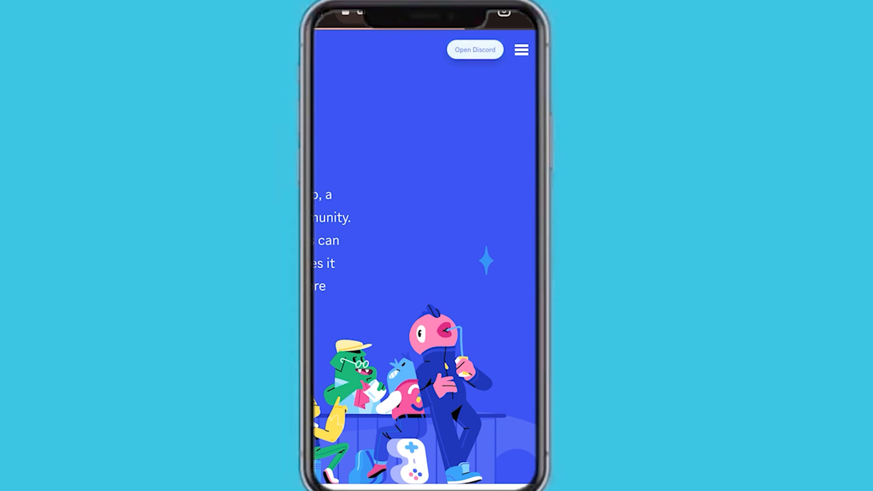
left_click(474, 50)
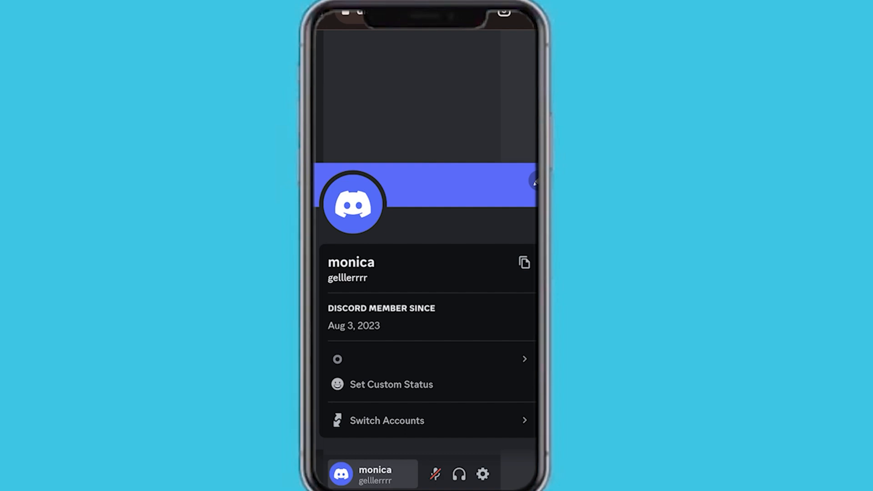
Step: Switch to the other saved account from the Manage Accounts list
left_click(387, 420)
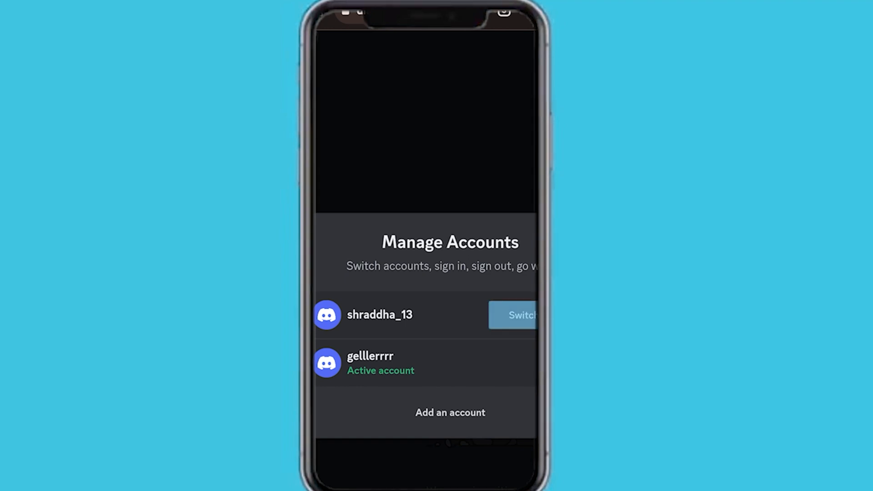
left_click(520, 315)
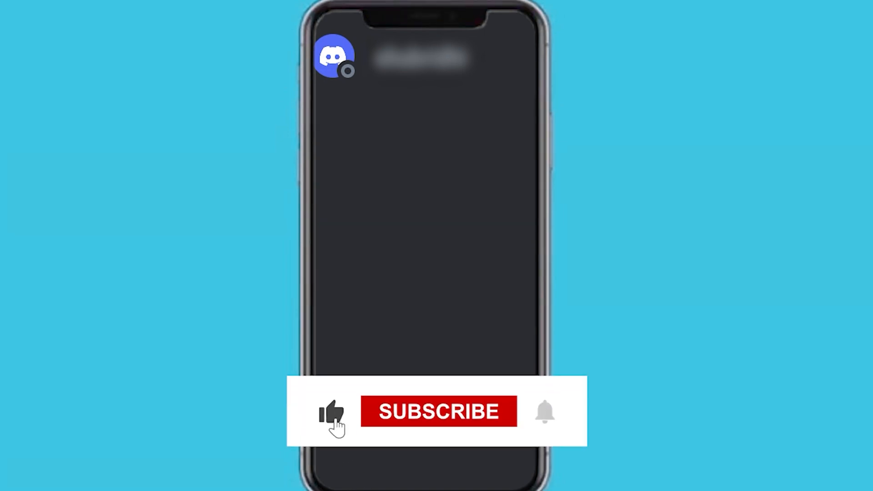
left_click(439, 412)
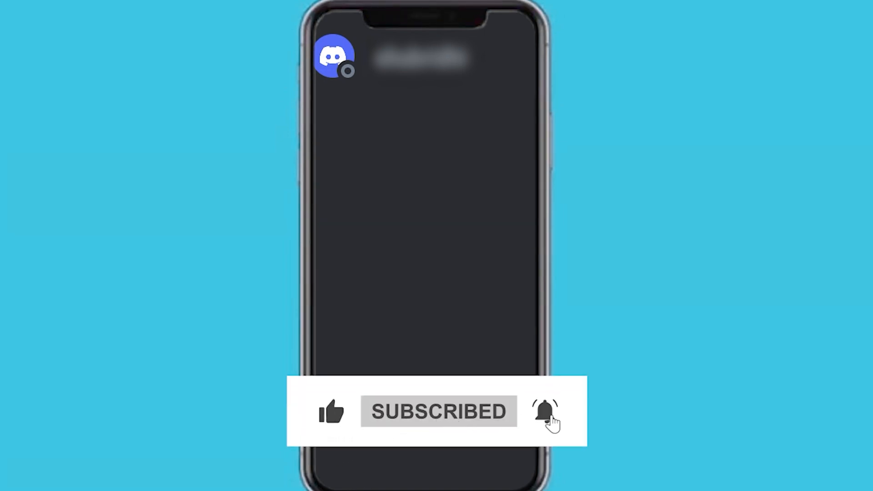